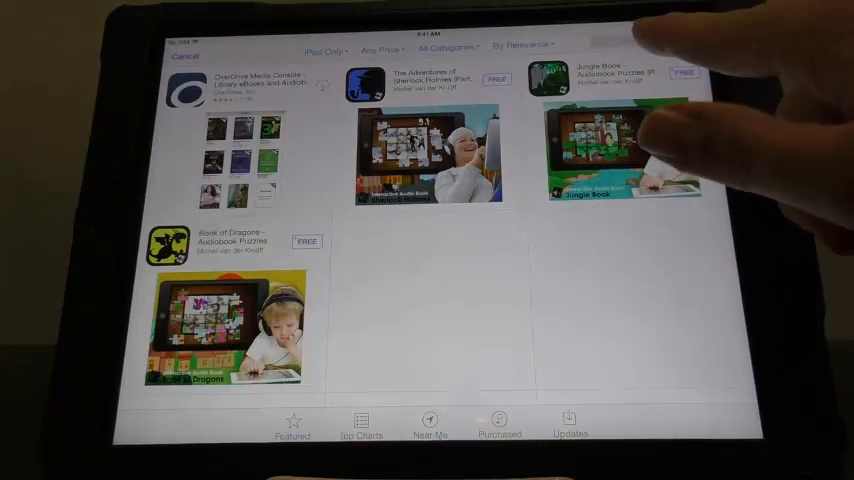
Open the OverDrive Media Console listing from the App Store search results
left_click(620, 43)
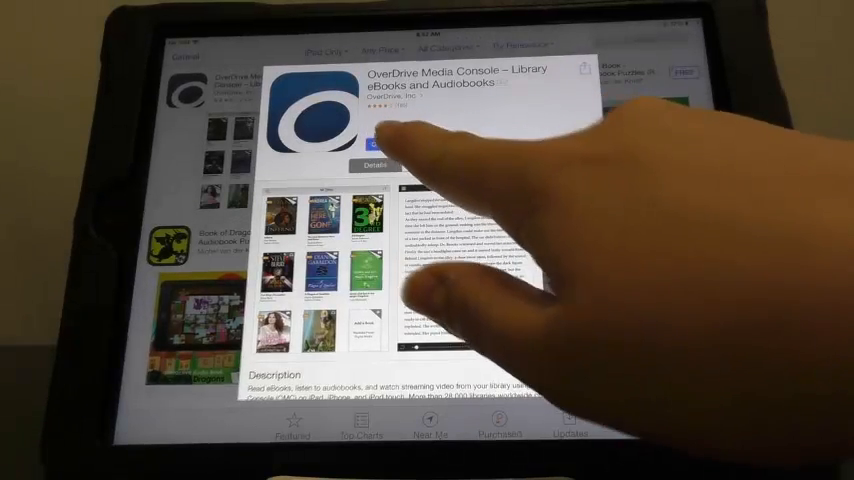
Get, install and launch OverDrive Media Console to its Adobe Authorization screen
left_click(374, 138)
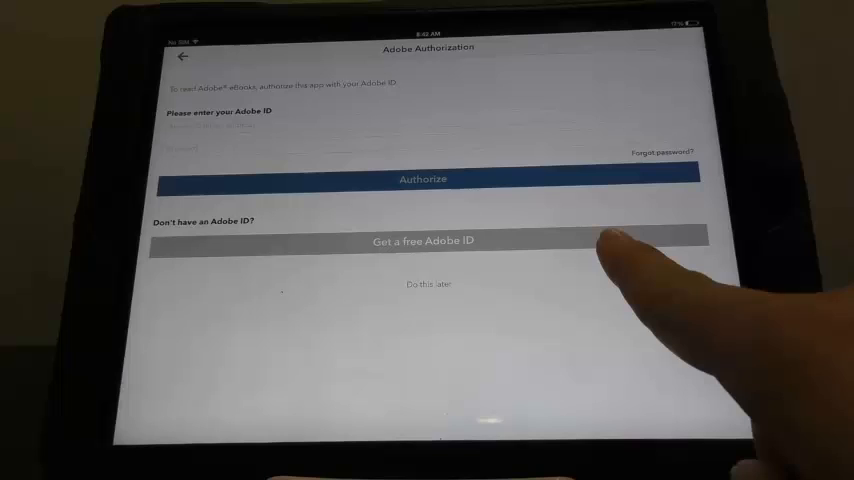
Enter the Adobe ID email and password and authorize the app
left_click(424, 241)
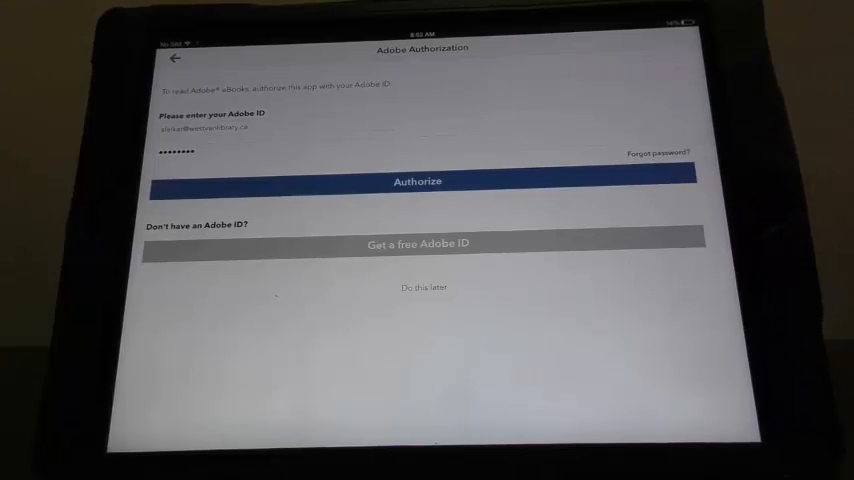
left_click(417, 181)
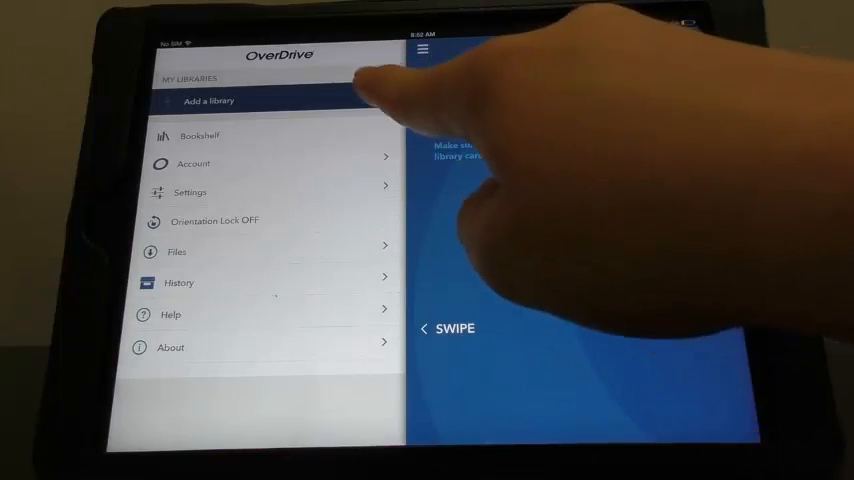
Search libraries for 'west vancouver' and pick British Columbia Libraries
left_click(205, 100)
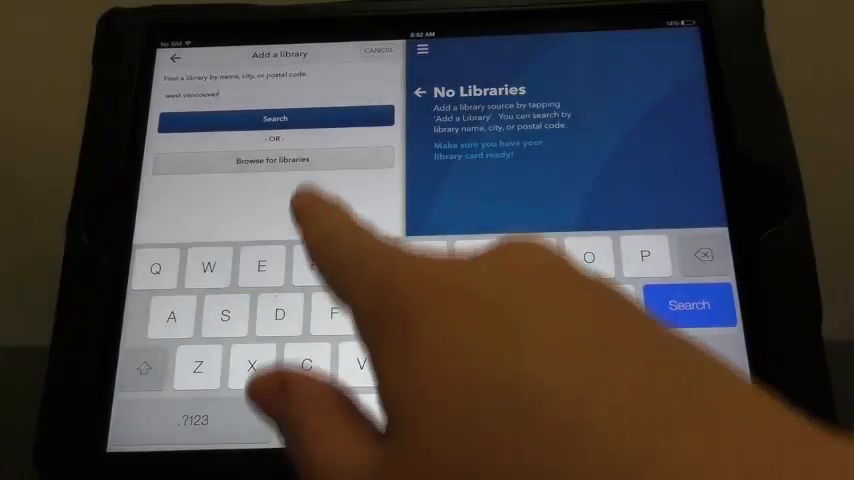
left_click(274, 118)
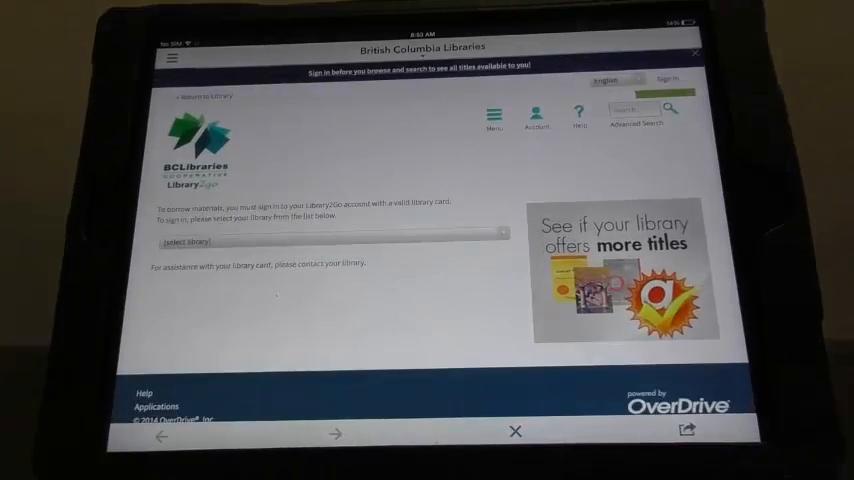
Sign in to West Vancouver Memorial Library using the library card number and PIN
left_click(330, 241)
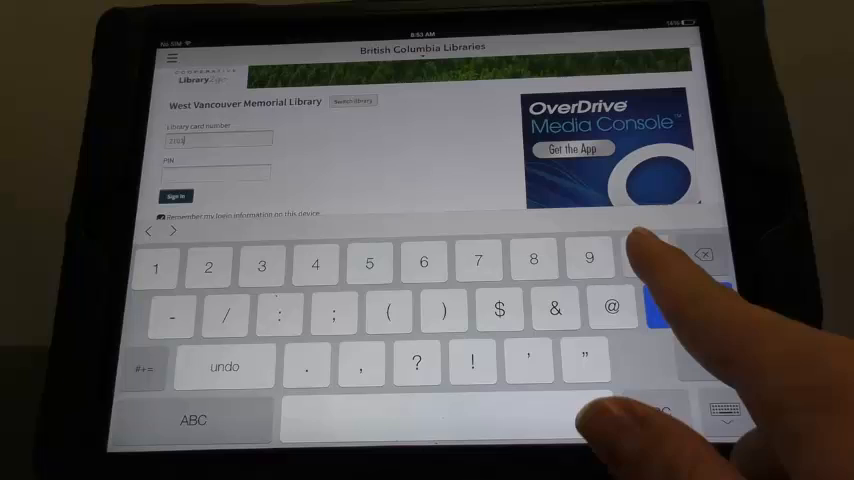
left_click(644, 262)
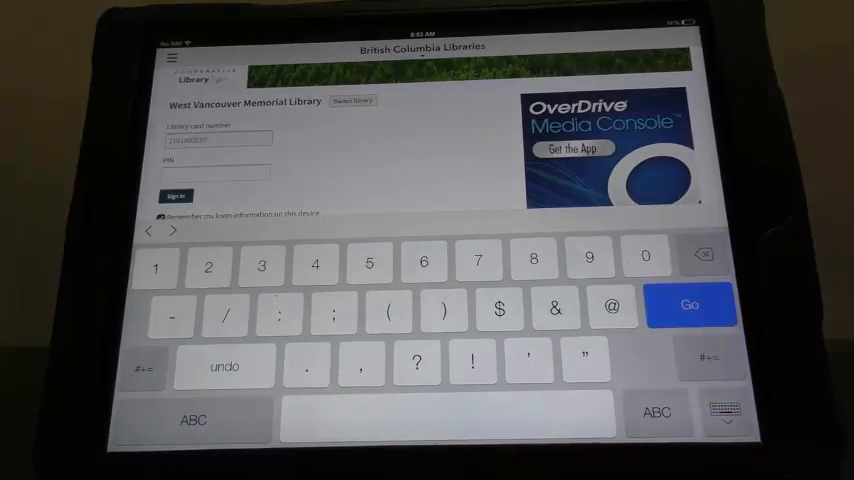
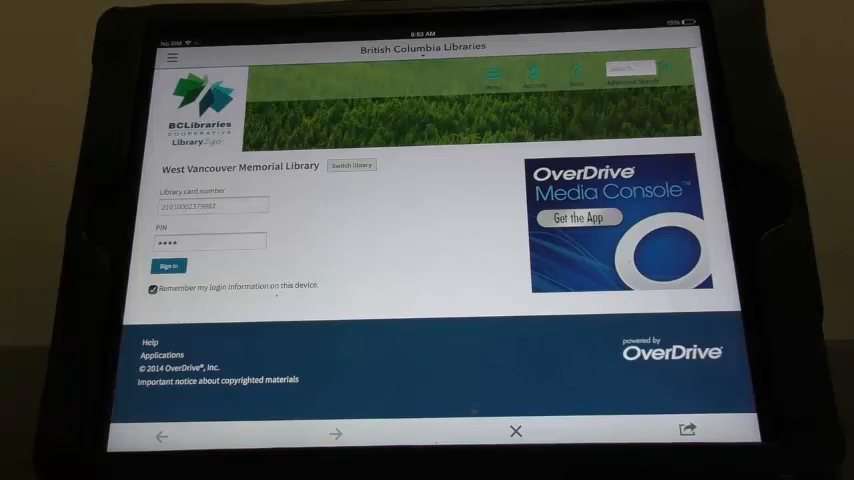
left_click(168, 266)
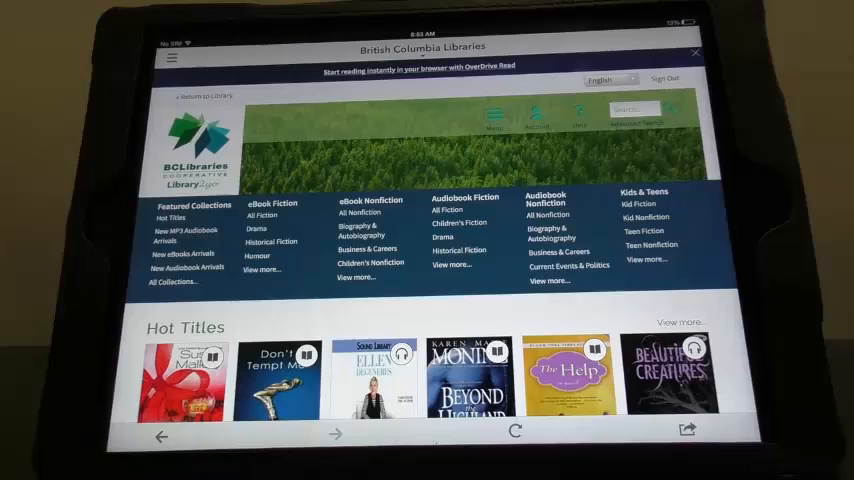
Borrow and download The Help from Hot Titles, then return to the Bookshelf
scroll("down", 3)
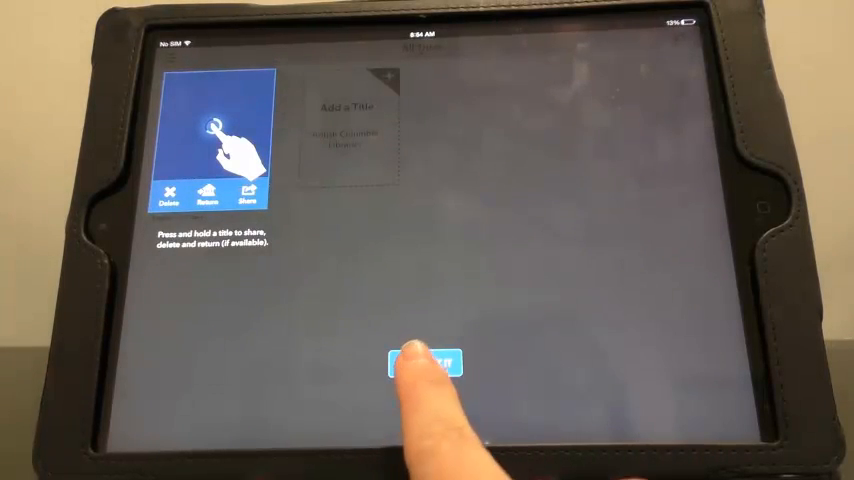
Dismiss the bookshelf tip and open The Help cover
left_click(420, 365)
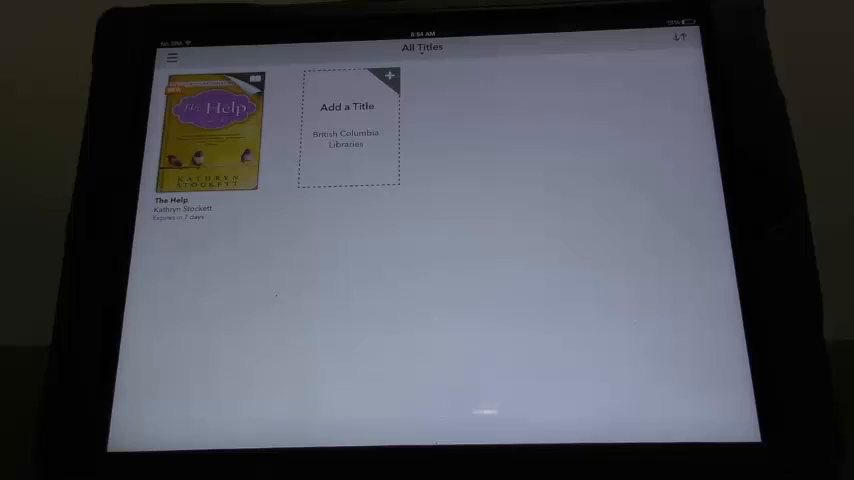
left_click(208, 130)
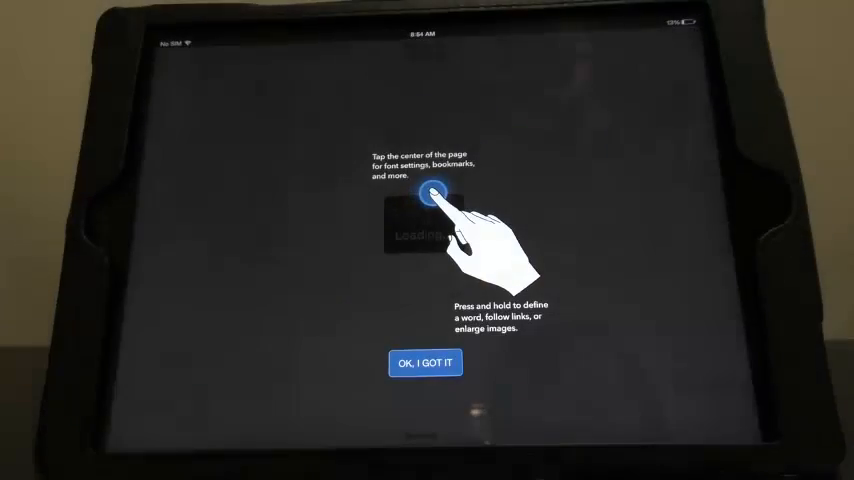
Close the reading tips overlay to reveal The Help's dedication page
left_click(425, 362)
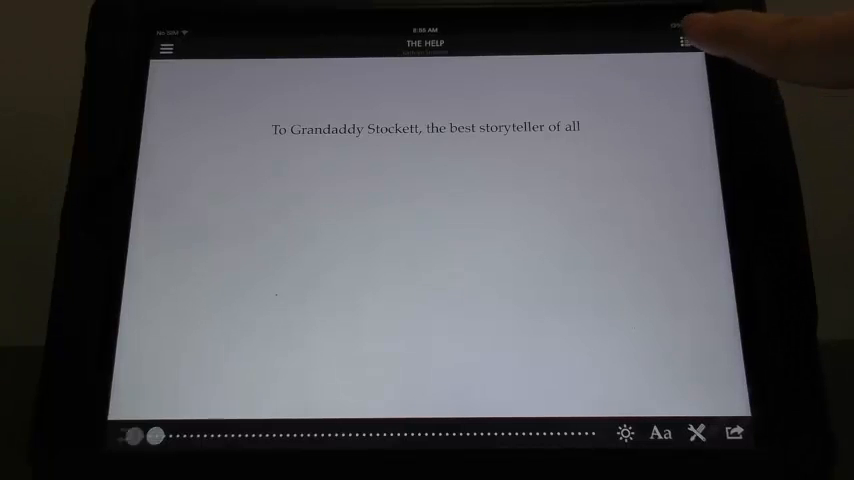
Open the reader's hamburger menu showing British Columbia Libraries and The Help
left_click(687, 41)
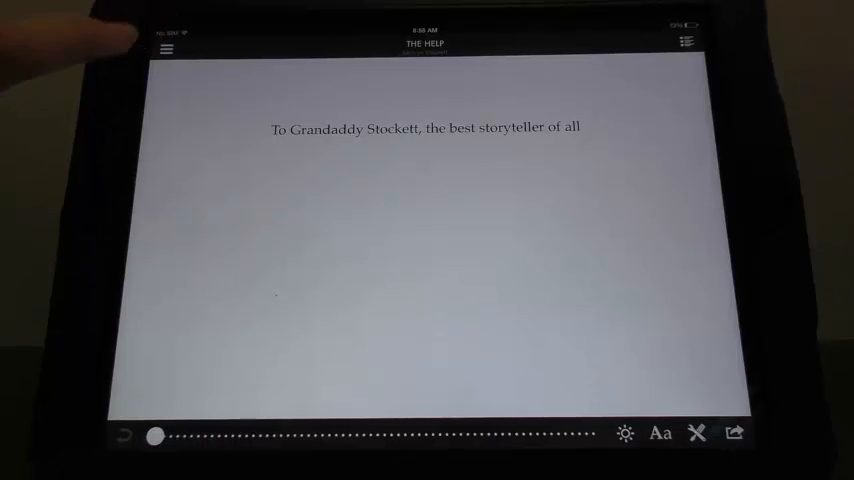
left_click(168, 48)
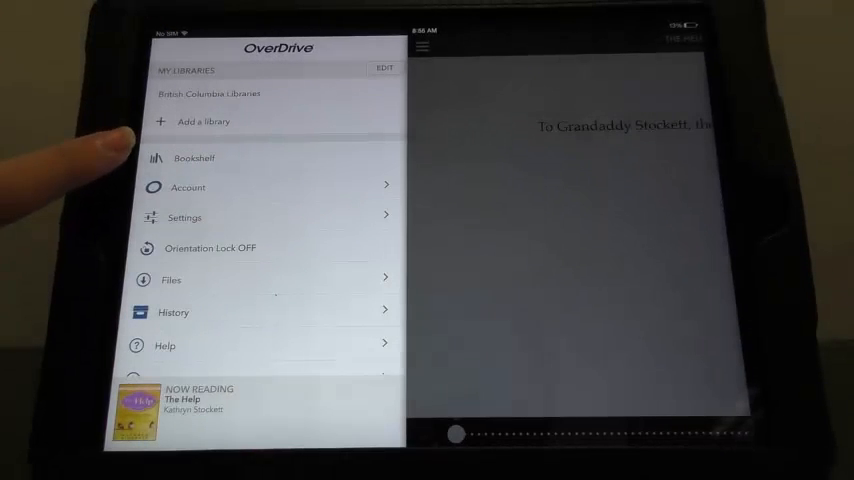